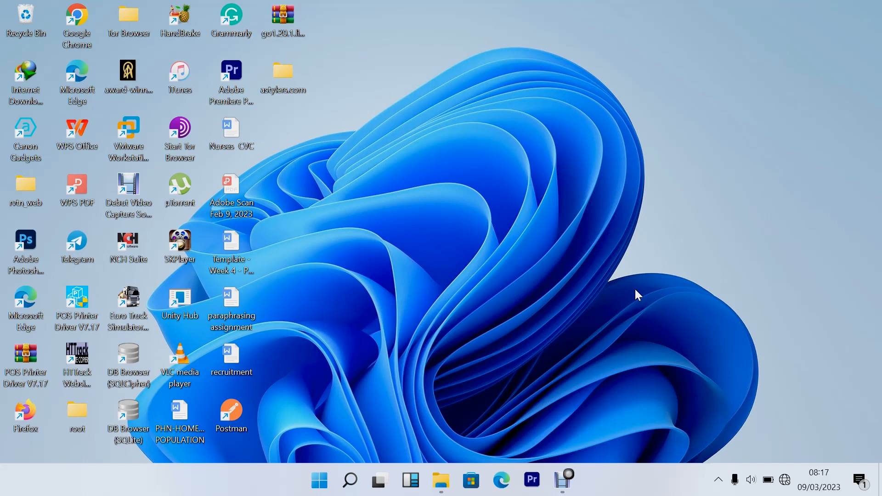
# Bring up the Windows Start menu with pinned and recommended apps
pyautogui.click(319, 480)
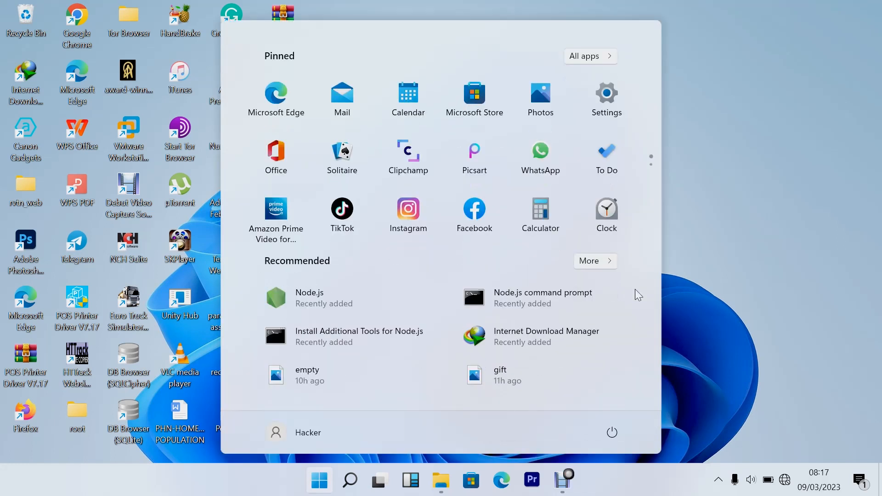
# Search 'xa', launch XAMPP Control Panel and start MySQL, which runs on 3306 then stops
pyautogui.write('xa')
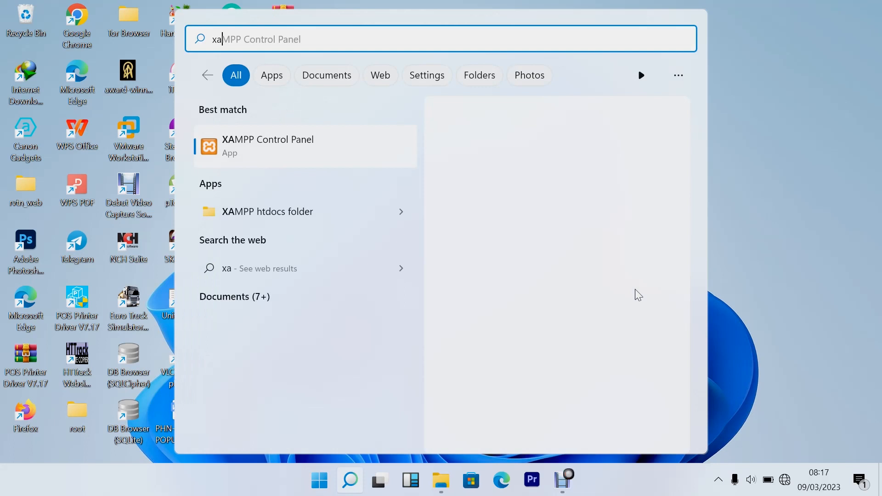
pyautogui.click(267, 146)
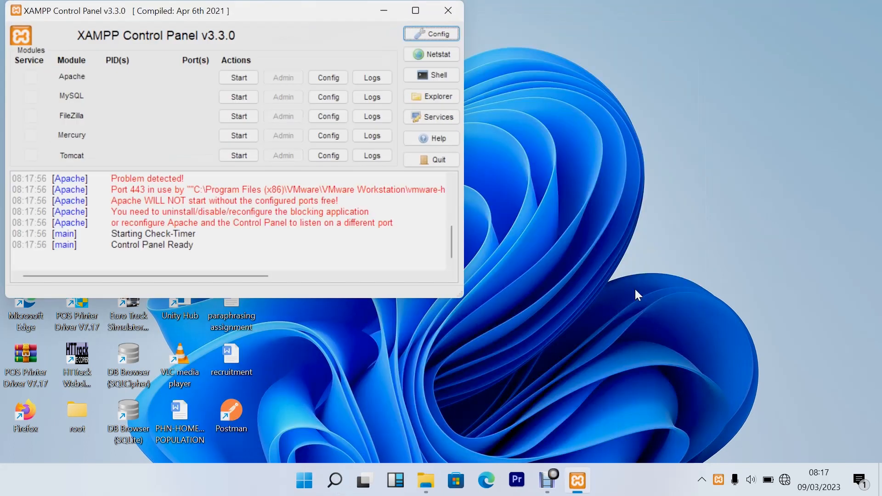
pyautogui.click(238, 97)
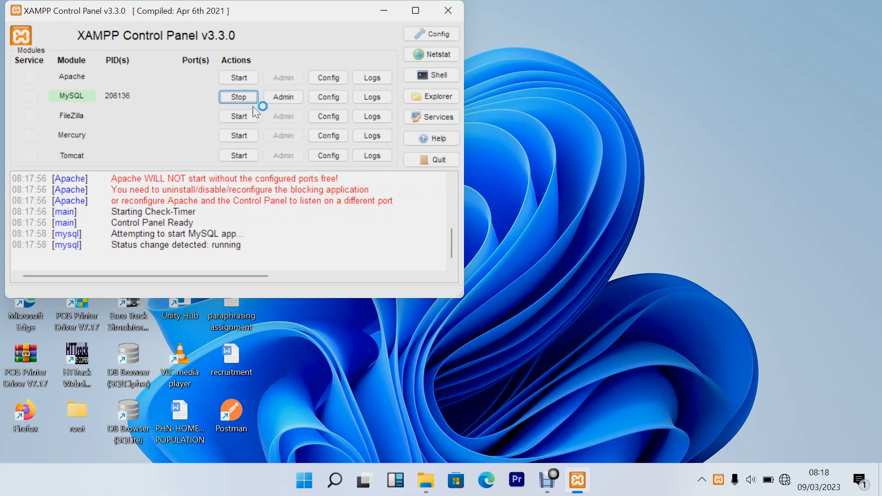
pyautogui.moveTo(329, 109)
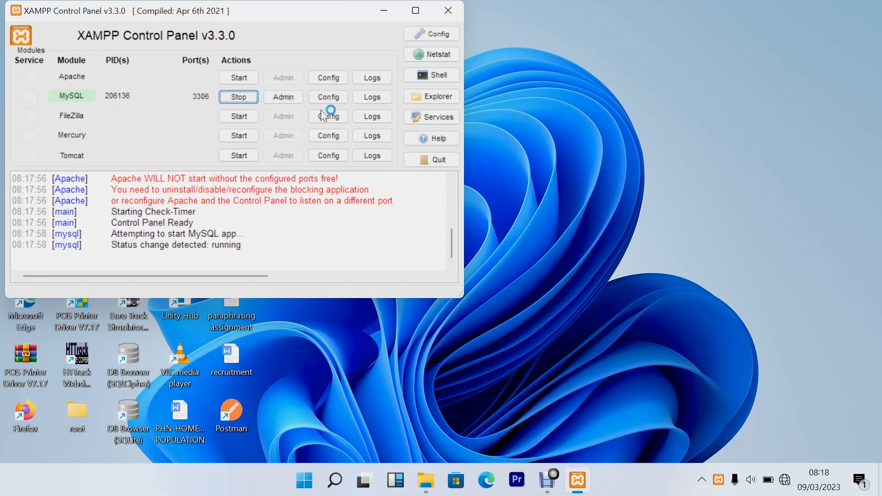
pyautogui.click(238, 96)
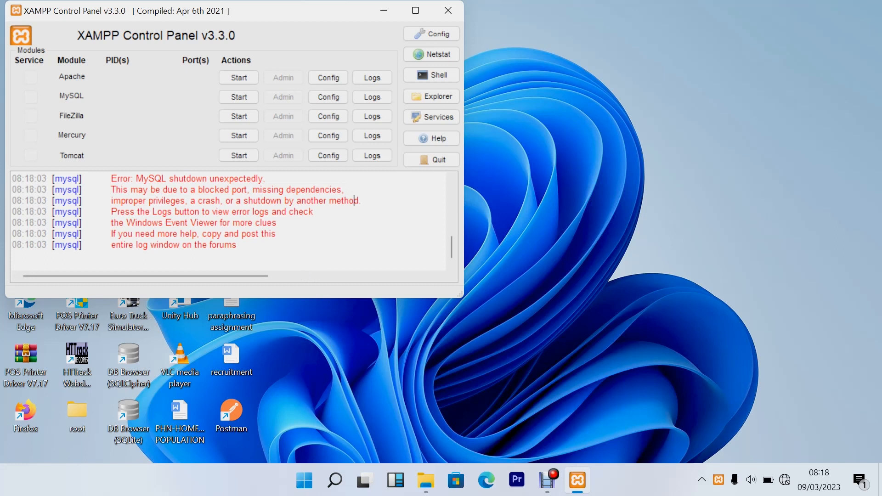
pyautogui.moveTo(493, 179)
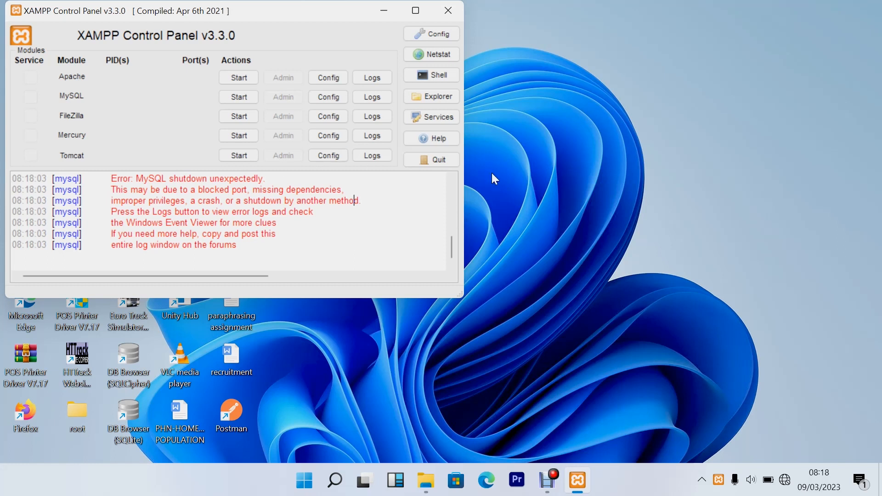
pyautogui.moveTo(448, 11)
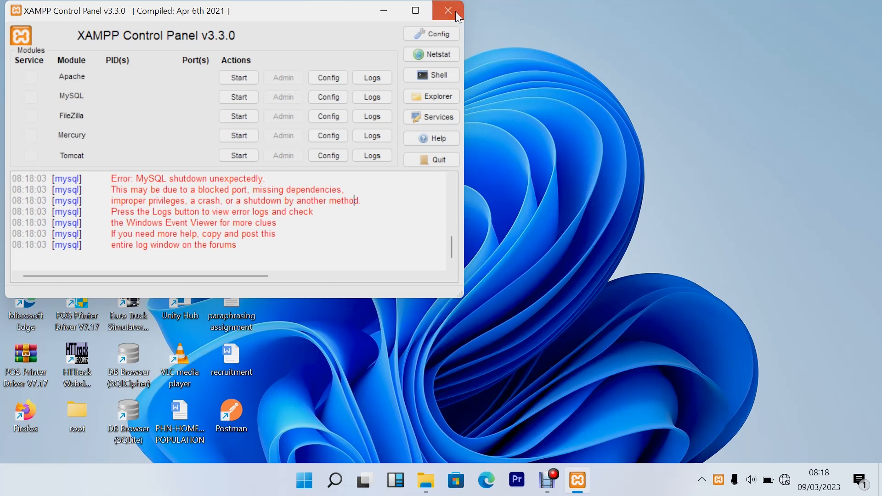
# Close XAMPP and browse into the xampp folder on Local Disk (C:)
pyautogui.click(447, 11)
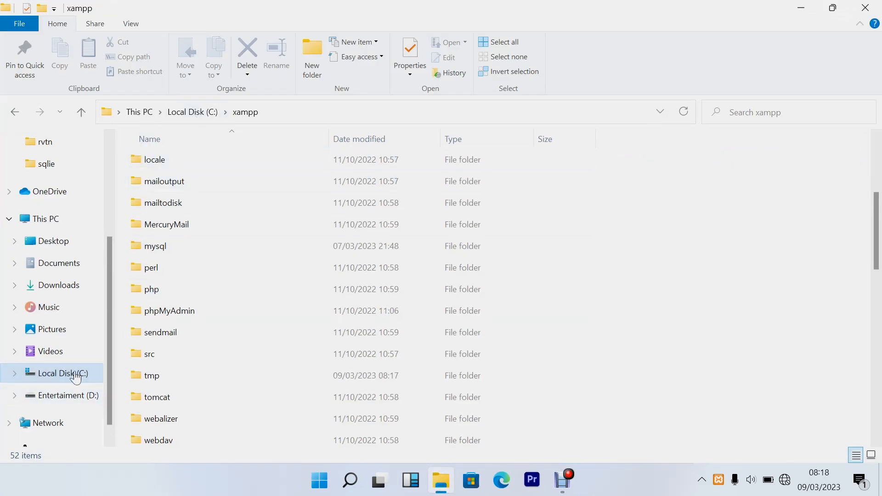
pyautogui.click(81, 111)
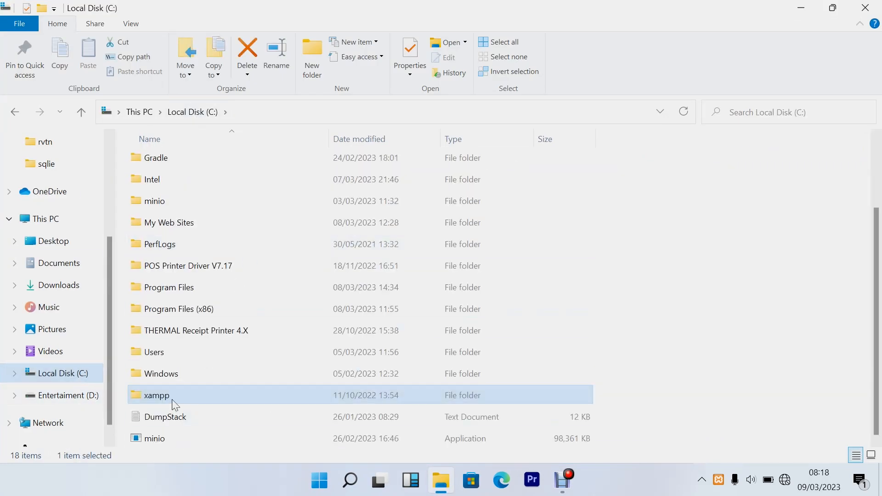
pyautogui.doubleClick(156, 396)
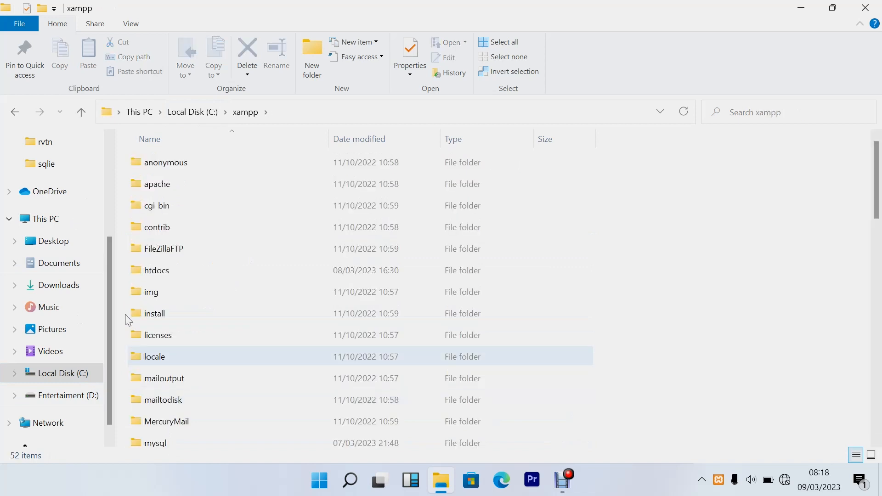
# Navigate into mysql and then its data folder
pyautogui.scroll(-3)
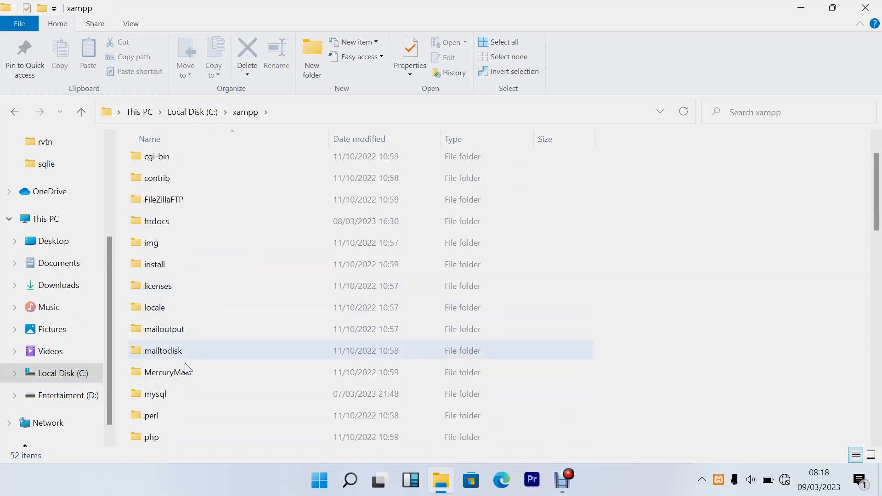
pyautogui.click(154, 393)
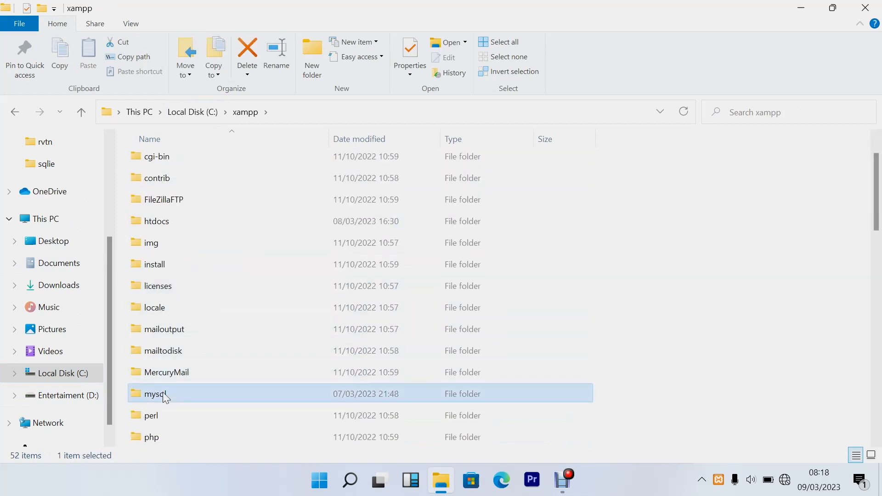
pyautogui.doubleClick(154, 394)
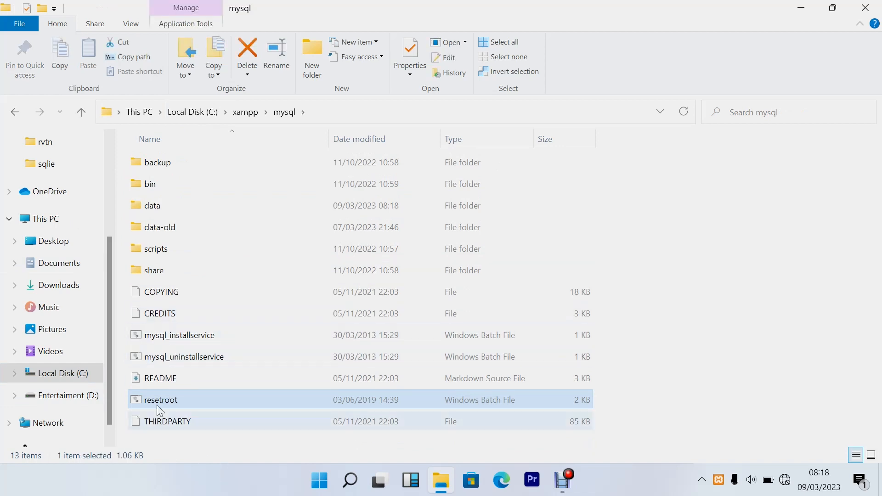
pyautogui.doubleClick(151, 205)
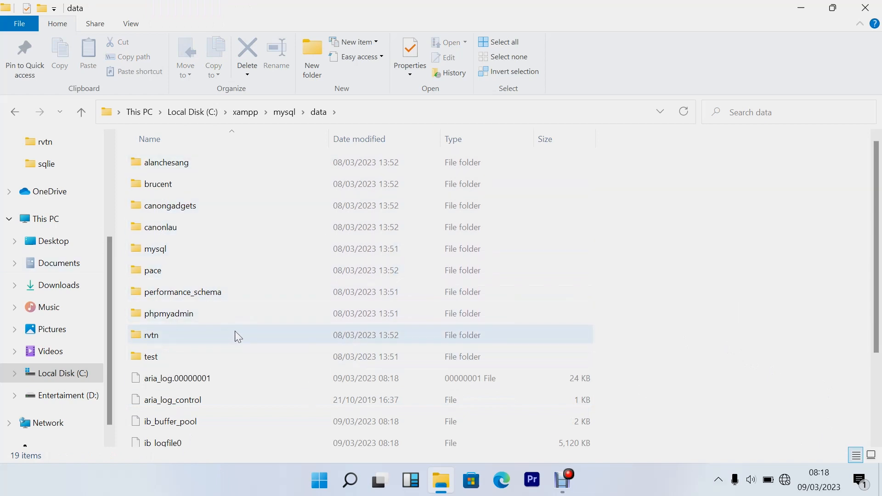
# Review the data folder contents and select all 19 items in it
pyautogui.scroll(-3)
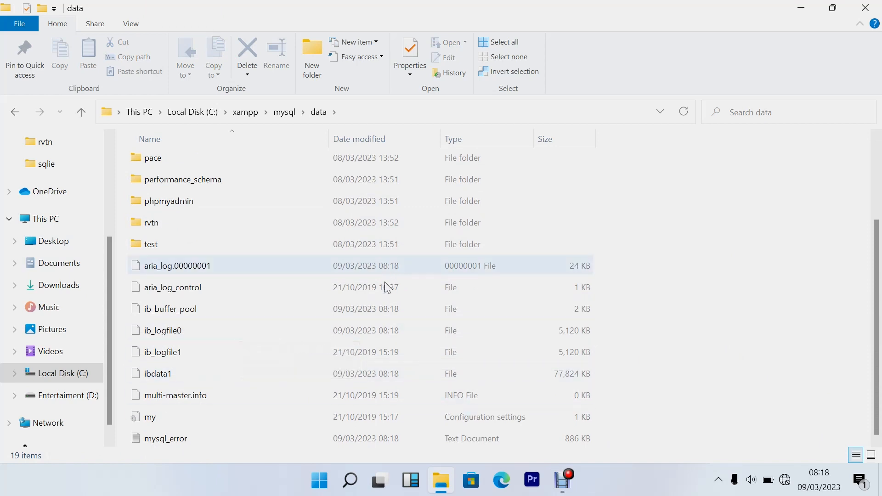
pyautogui.click(498, 41)
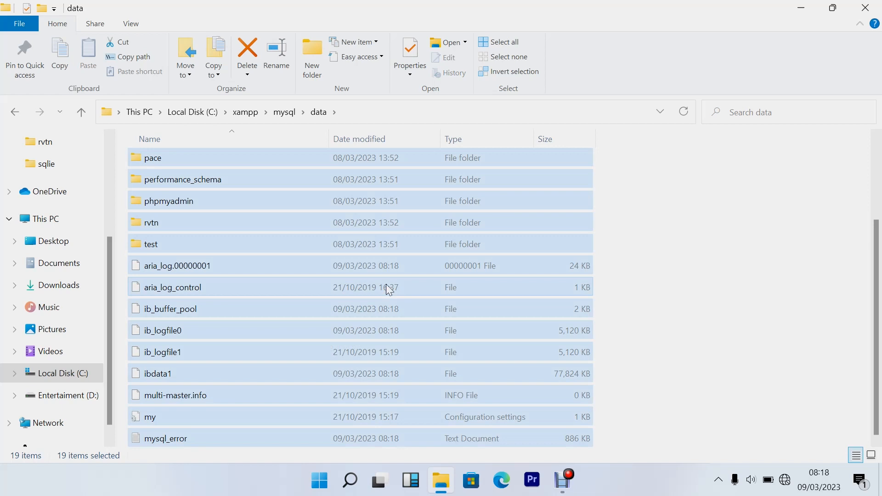
pyautogui.moveTo(266, 157)
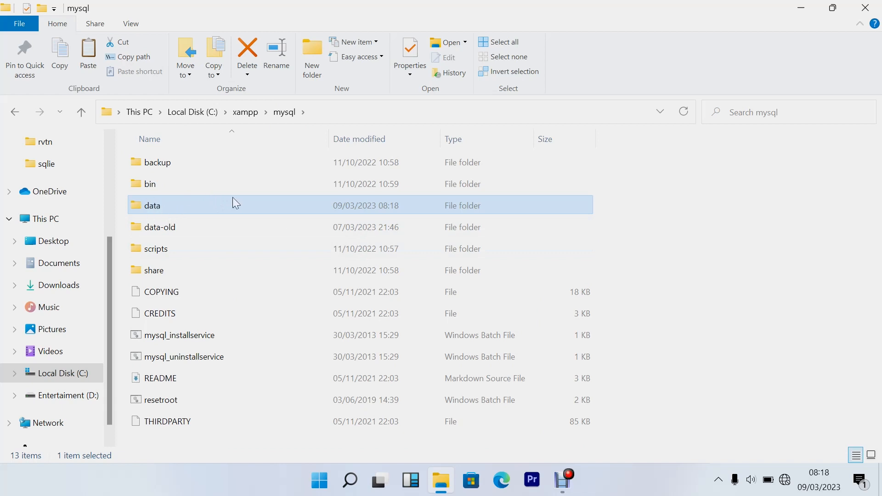
pyautogui.moveTo(161, 211)
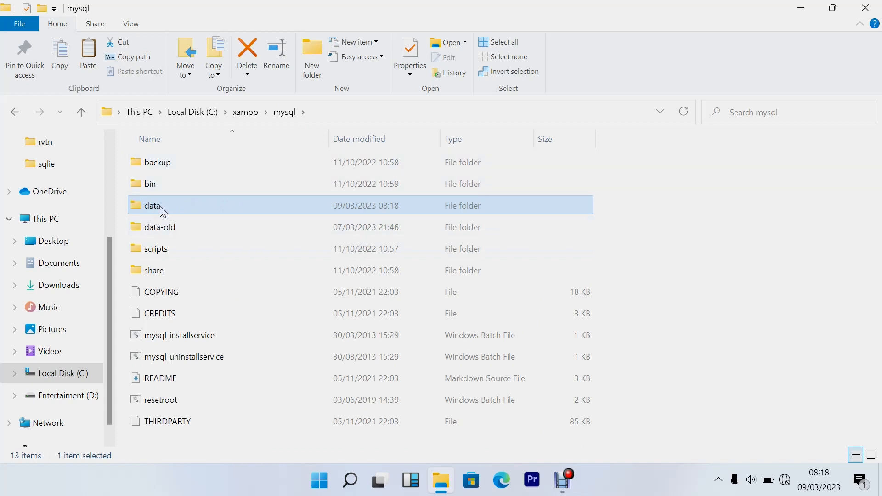
# Rename the mysql data folder to data2
pyautogui.click(152, 205)
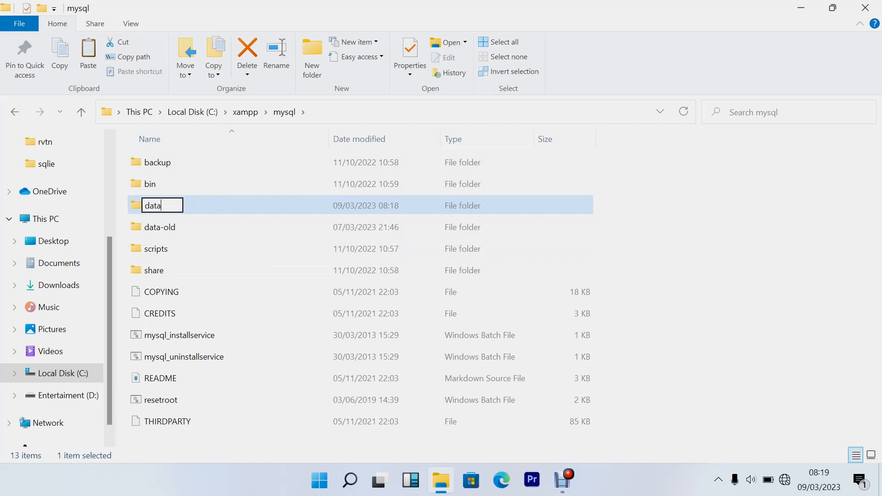
pyautogui.write('2')
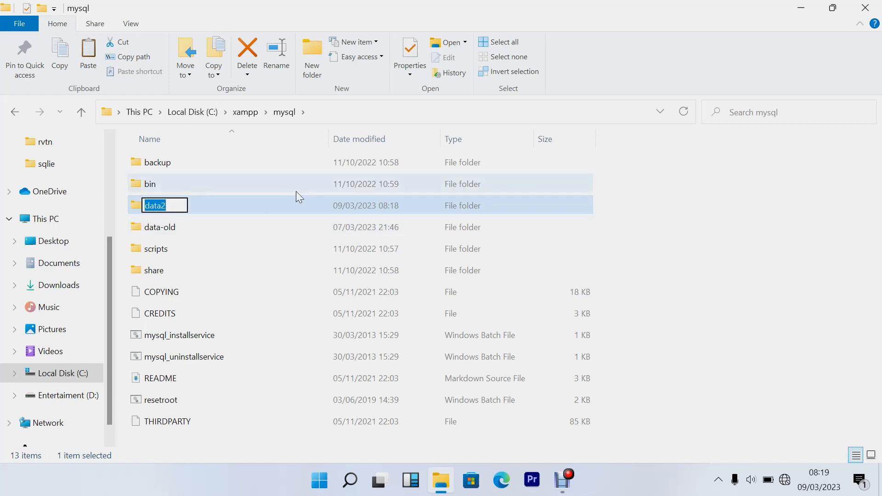
pyautogui.moveTo(276, 214)
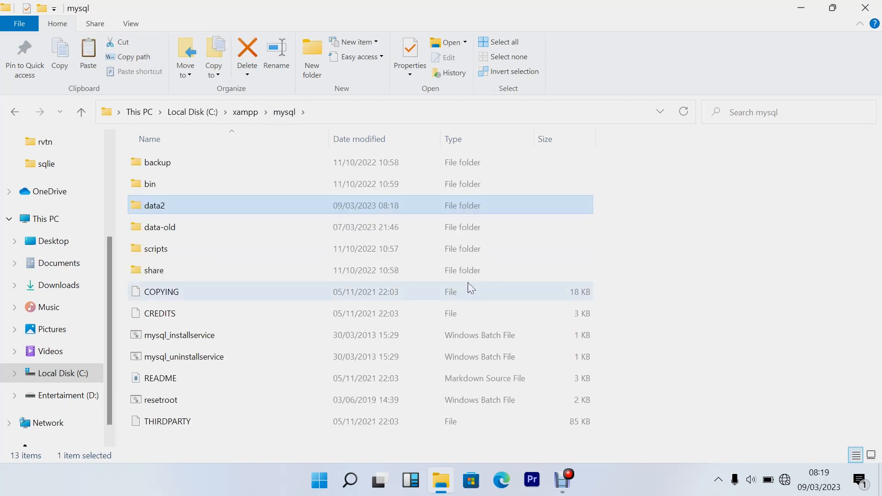
# Create a new empty folder named data inside mysql, alongside data2 and data-old
pyautogui.click(312, 56)
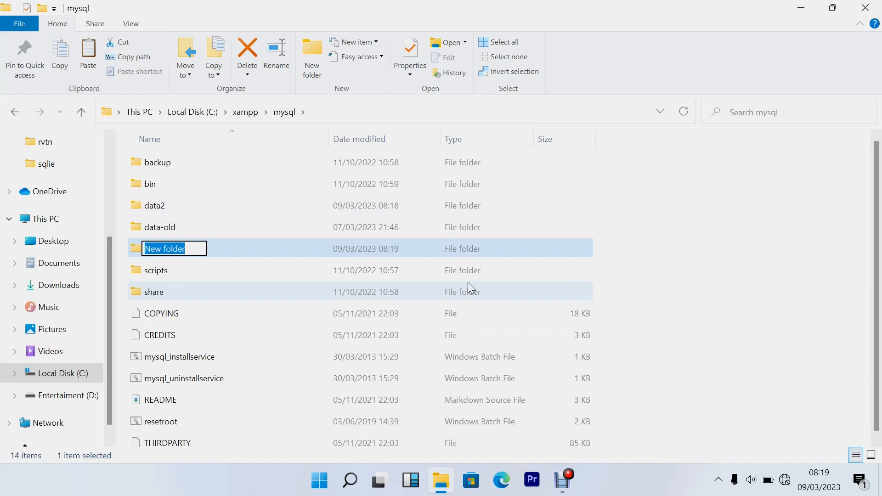
pyautogui.write('data')
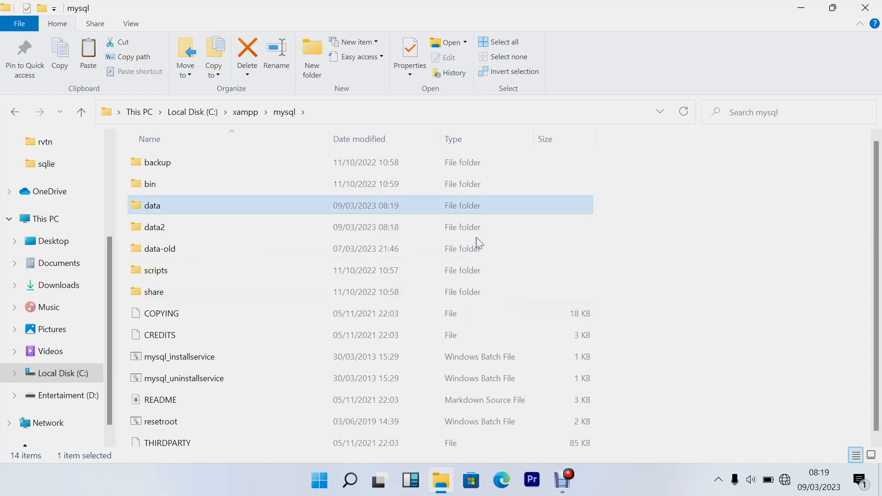
pyautogui.moveTo(115, 242)
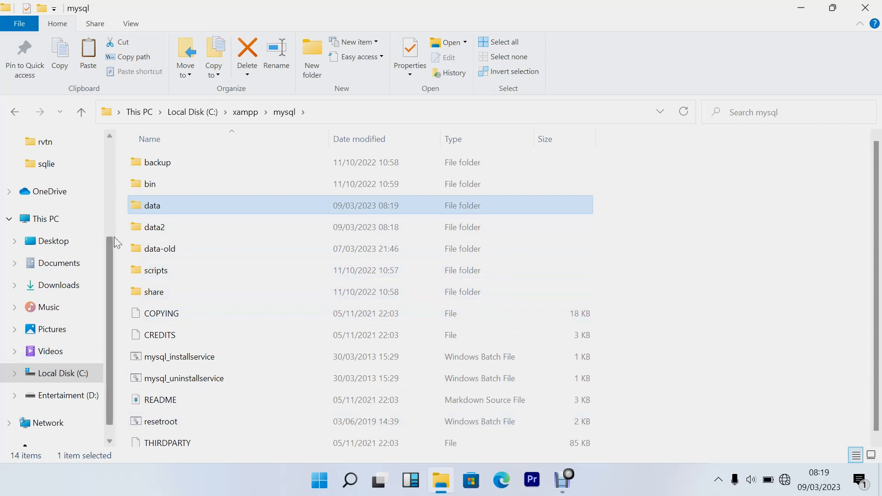
pyautogui.doubleClick(152, 205)
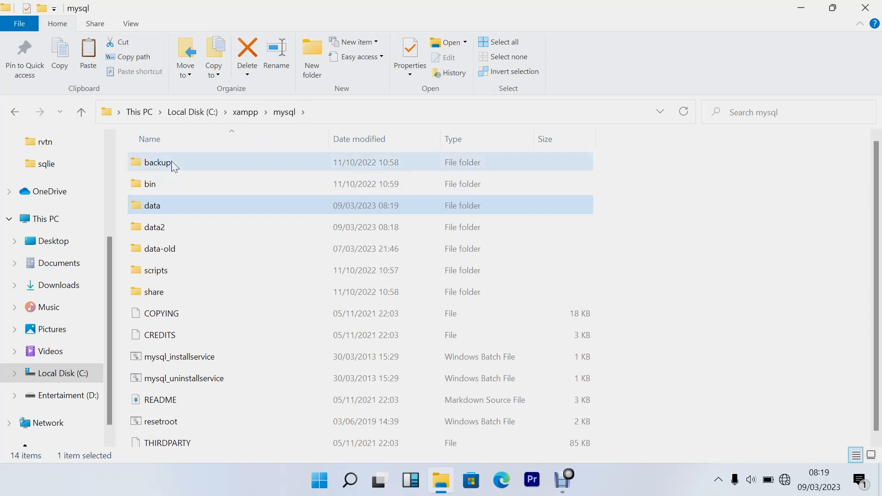
# Select all 13 items in the mysql backup folder to copy into data
pyautogui.doubleClick(157, 161)
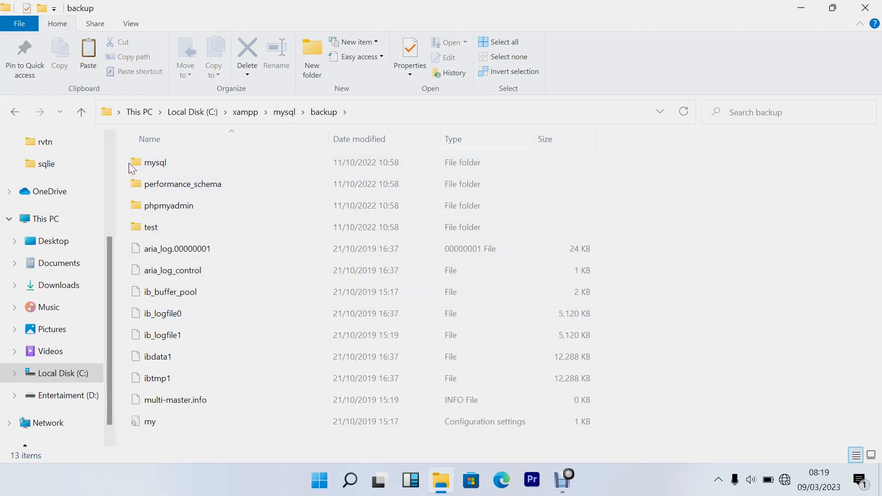
pyautogui.moveTo(129, 158); pyautogui.dragTo(177, 189)
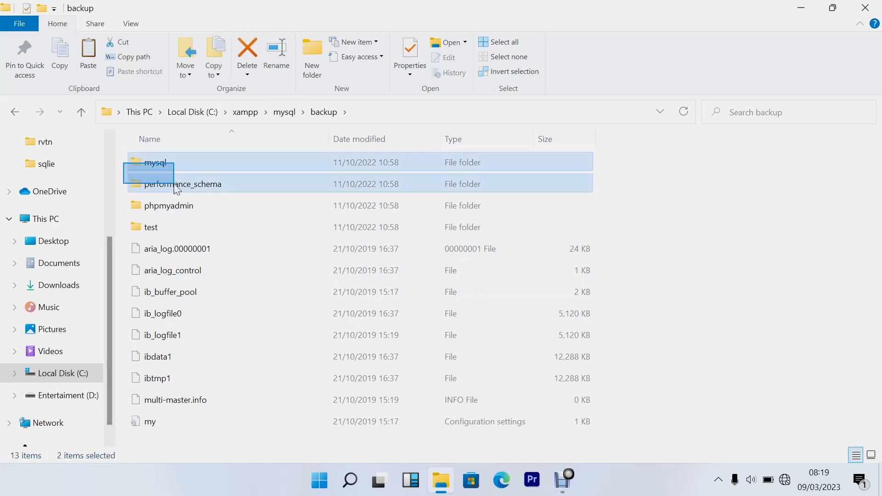
pyautogui.click(168, 205)
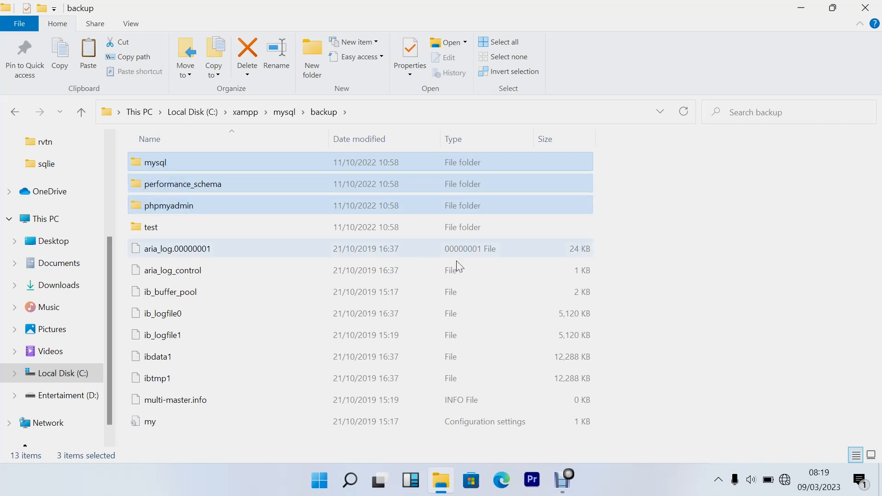
pyautogui.moveTo(332, 237)
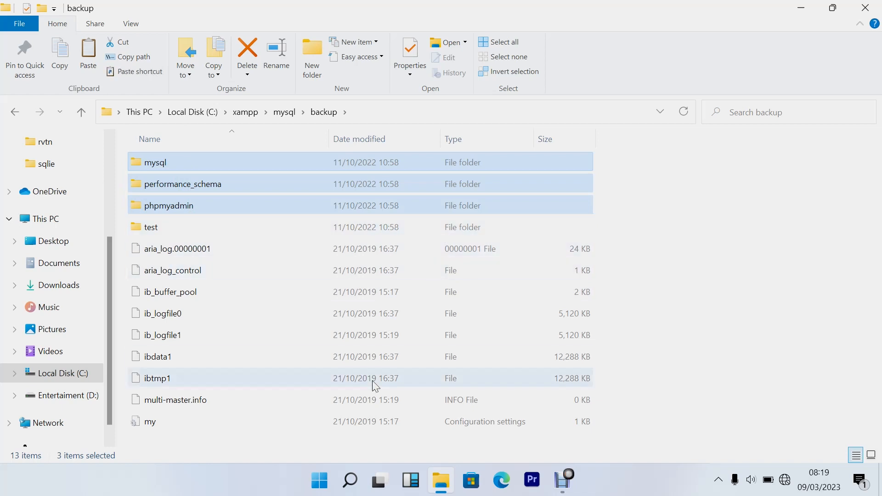
pyautogui.moveTo(408, 356)
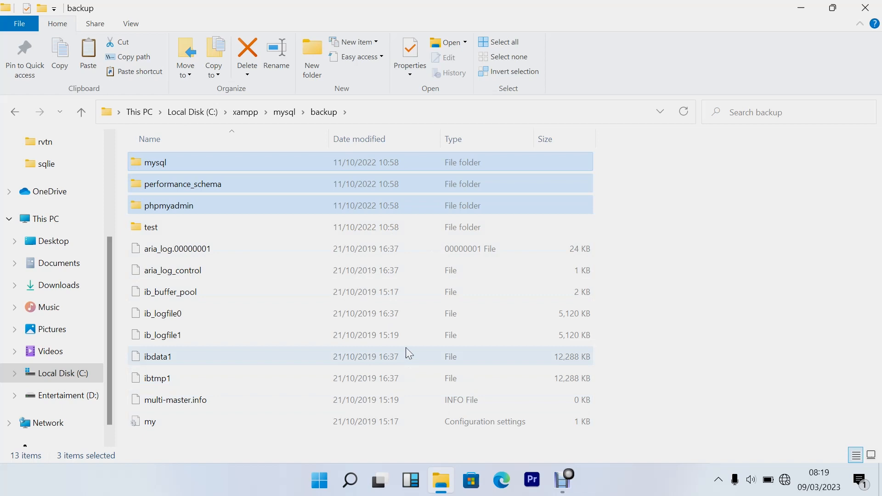
pyautogui.click(503, 41)
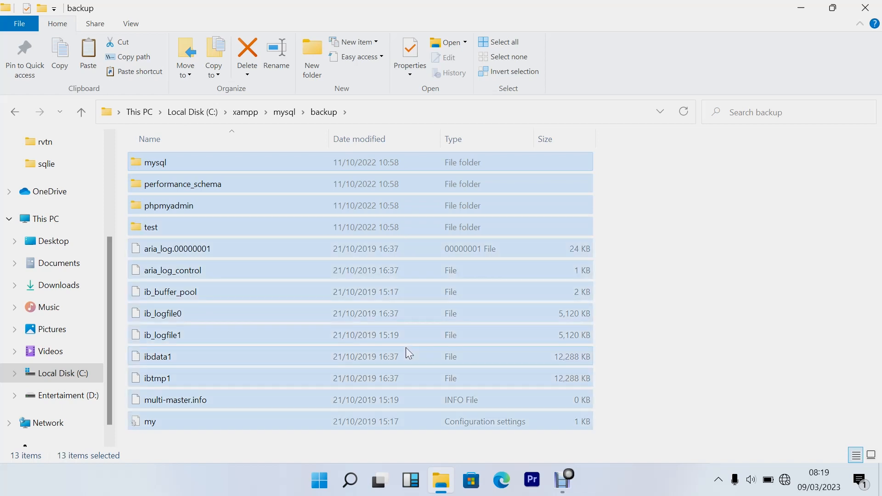
pyautogui.moveTo(281, 211)
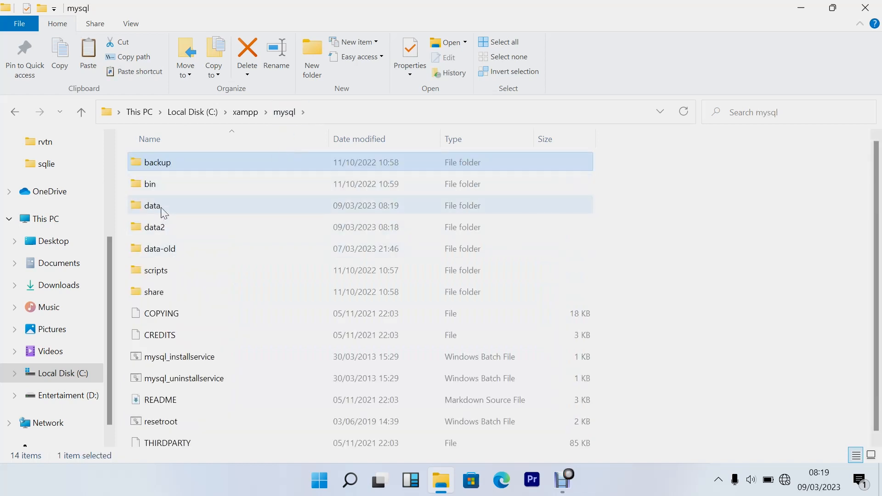
# Copy data2's seven database folders, excluding mysql, performance_schema and phpmyadmin, into data, replacing duplicates
pyautogui.doubleClick(151, 205)
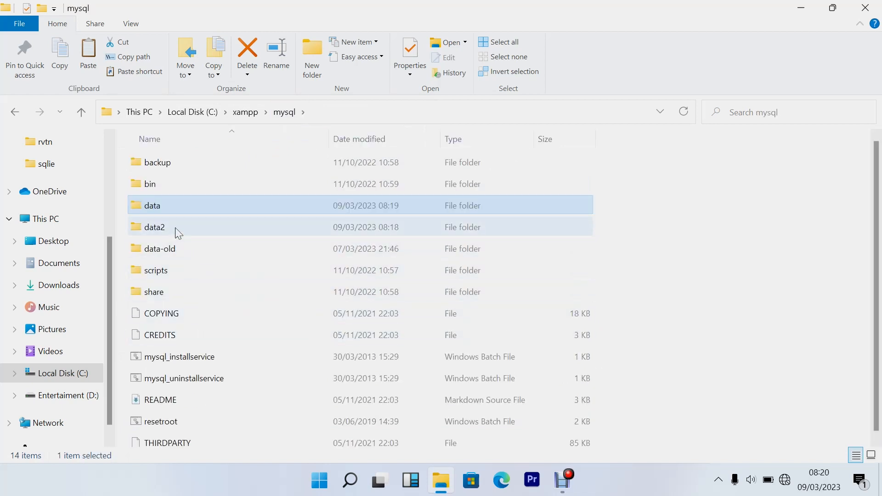
pyautogui.doubleClick(154, 226)
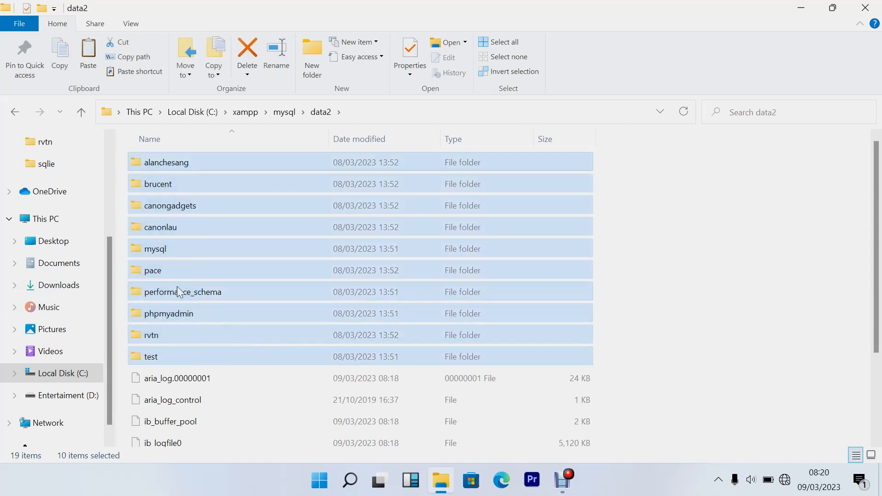
pyautogui.click(183, 291)
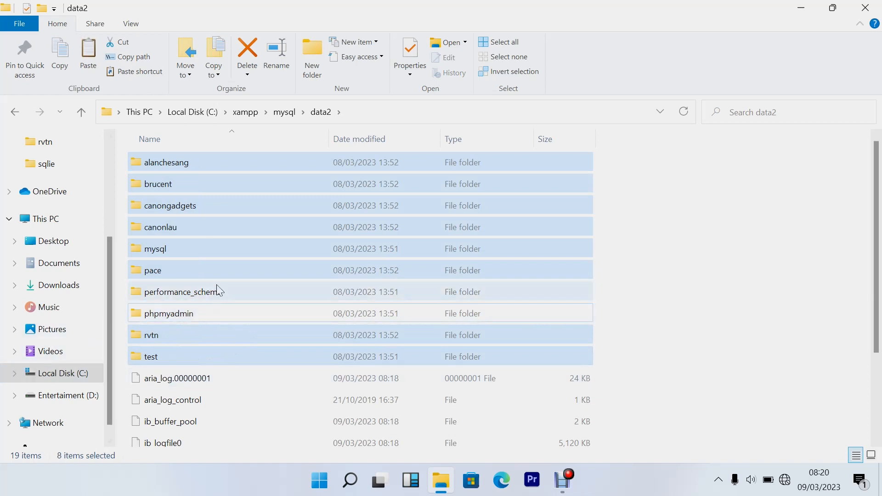
pyautogui.click(154, 249)
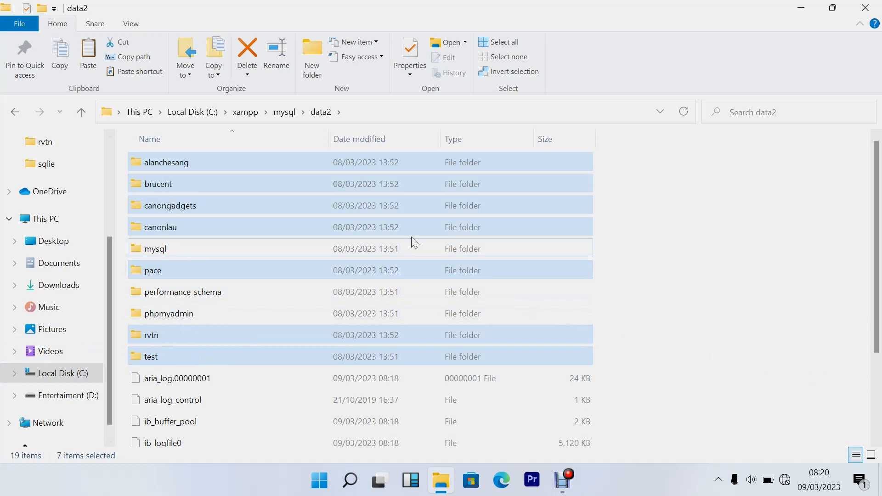
pyautogui.moveTo(283, 112)
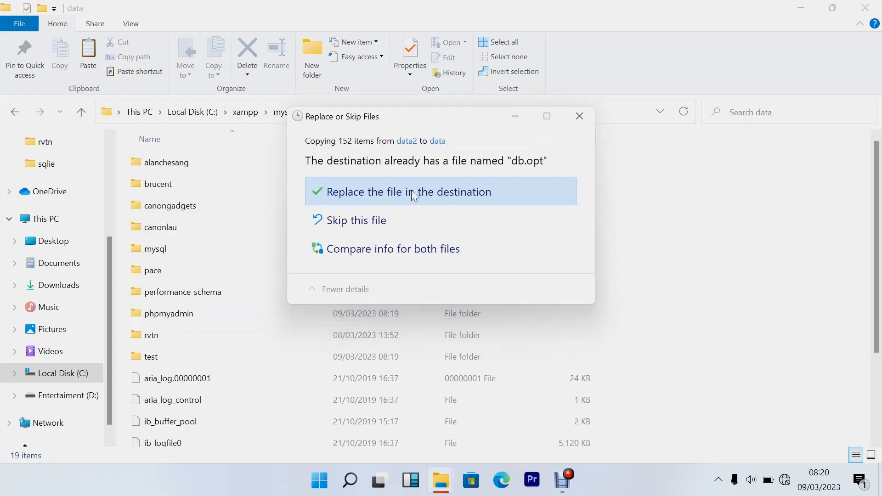
pyautogui.click(408, 192)
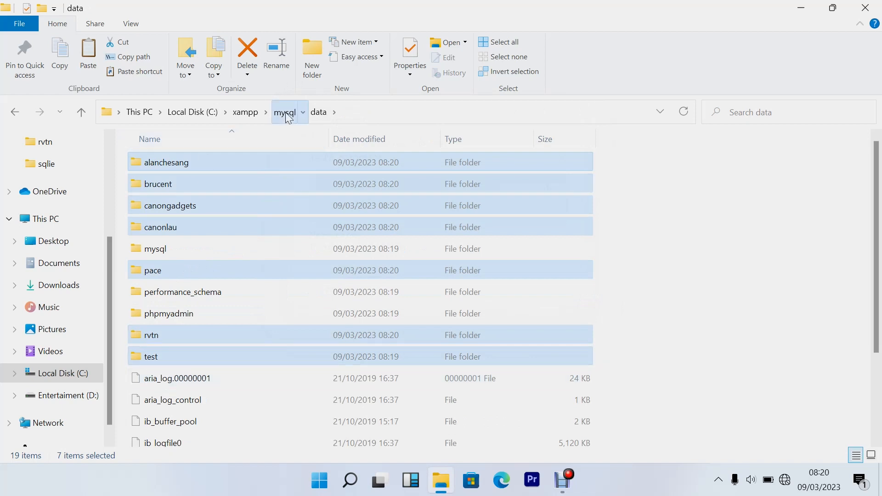
# Copy ibdata1 from data2 into data, overwriting the existing file
pyautogui.click(284, 112)
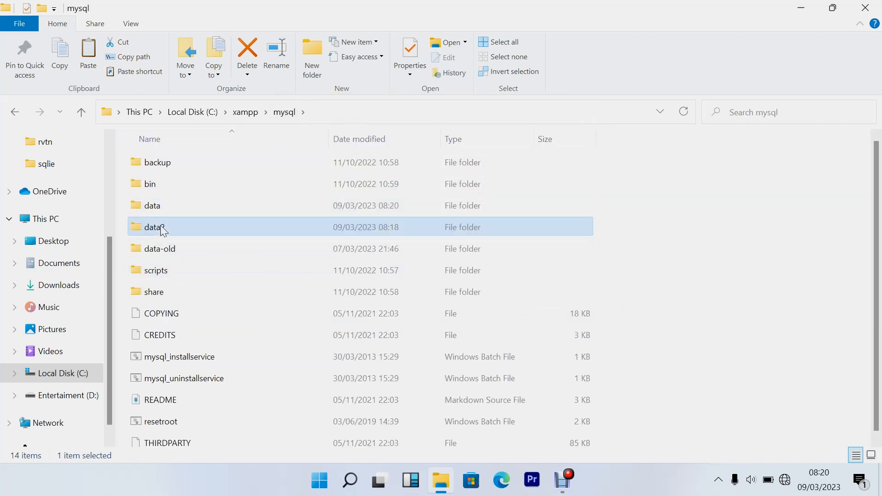
pyautogui.doubleClick(152, 227)
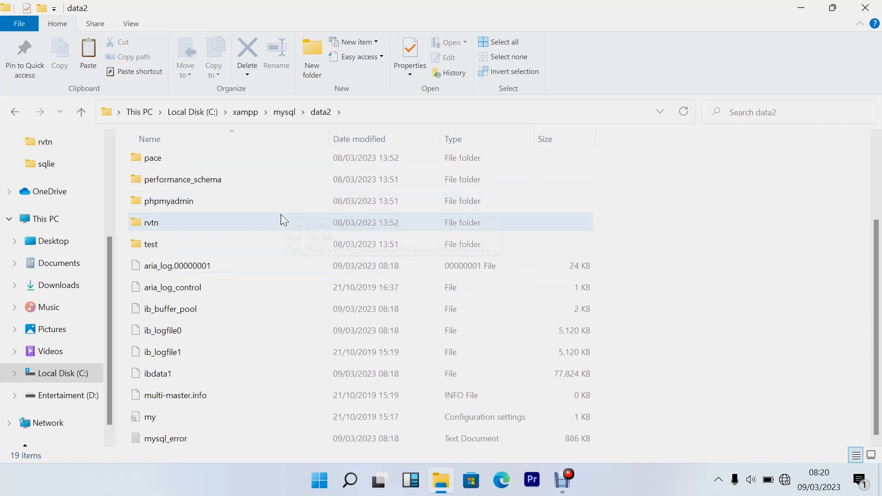
pyautogui.moveTo(170, 367)
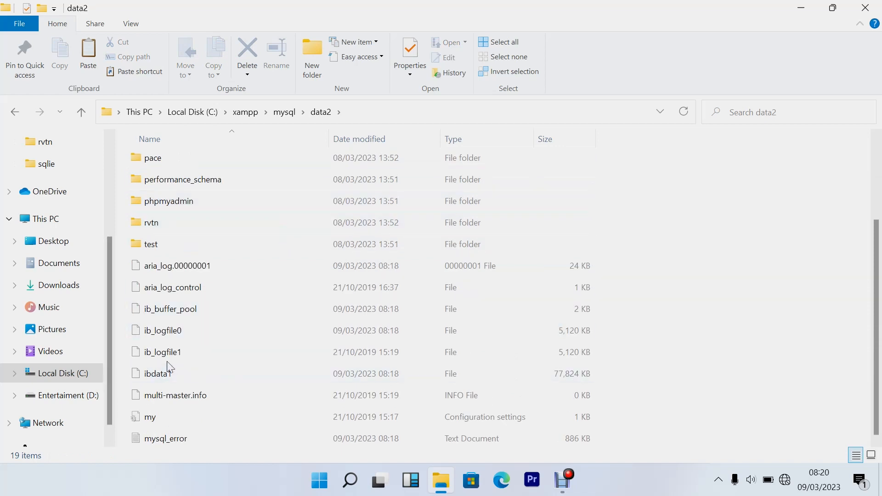
pyautogui.click(157, 374)
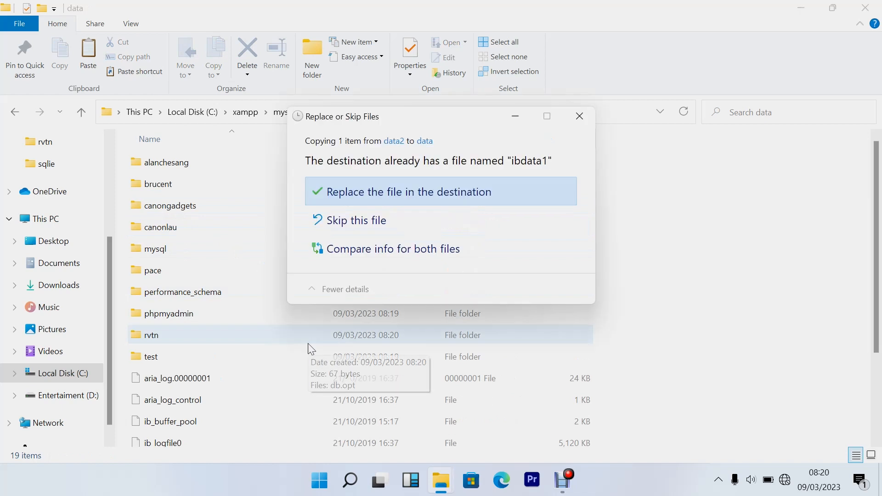
pyautogui.click(407, 191)
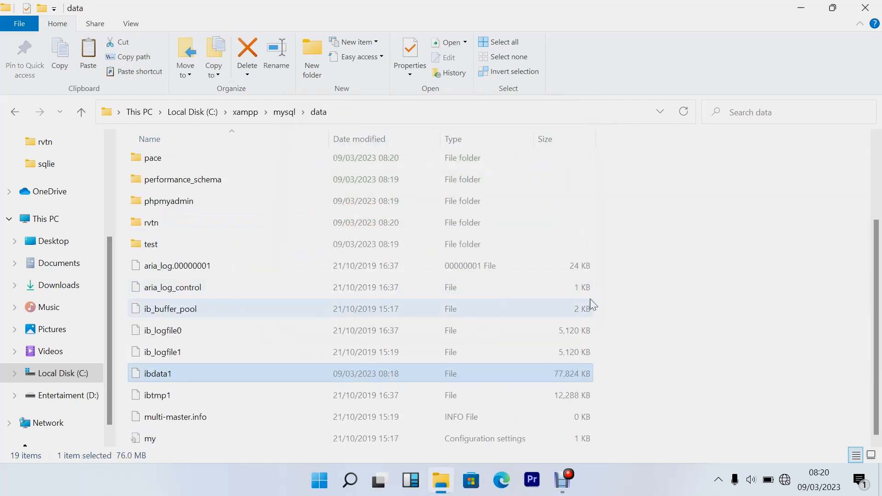
pyautogui.moveTo(591, 304)
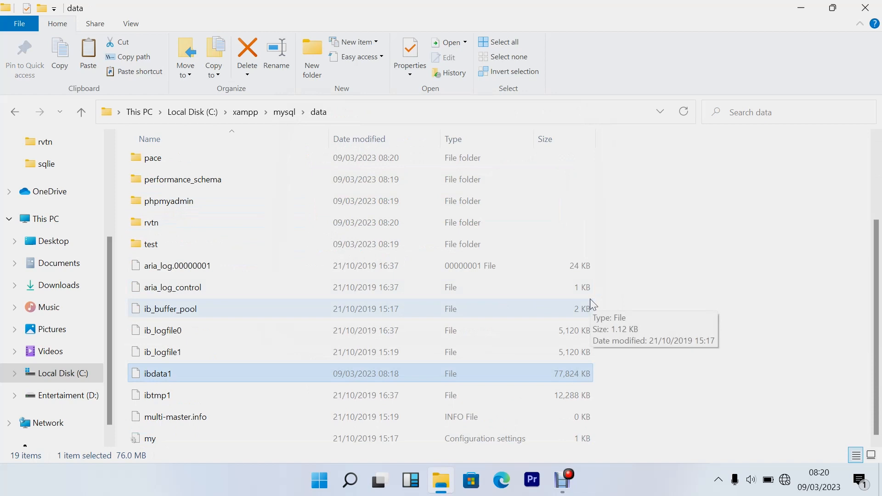
# Search 'xa' from Start and relaunch XAMPP Control Panel
pyautogui.click(319, 479)
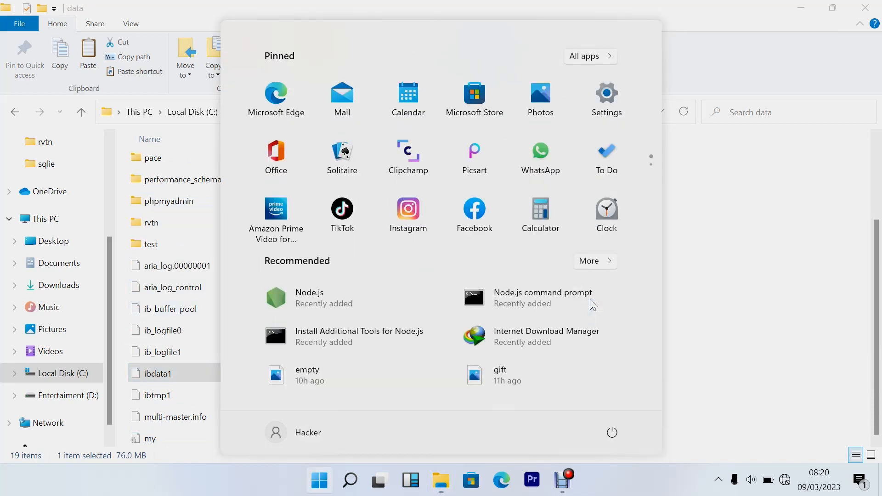
pyautogui.write('xa')
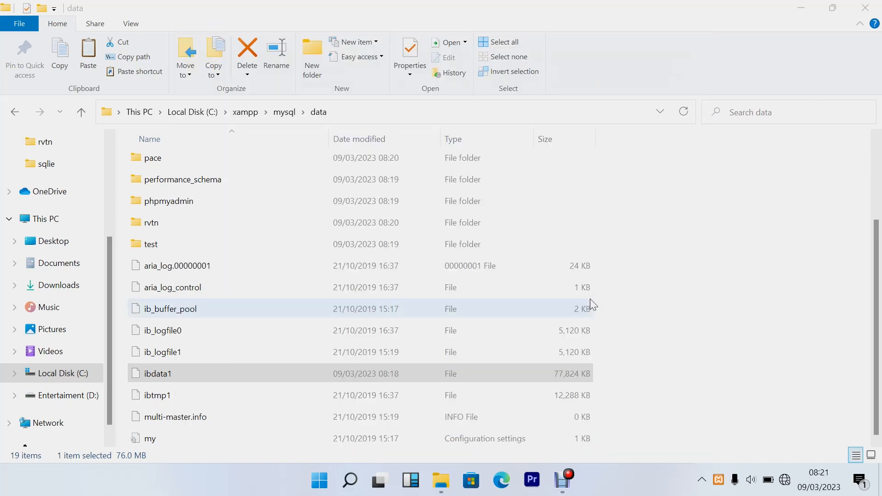
pyautogui.click(576, 479)
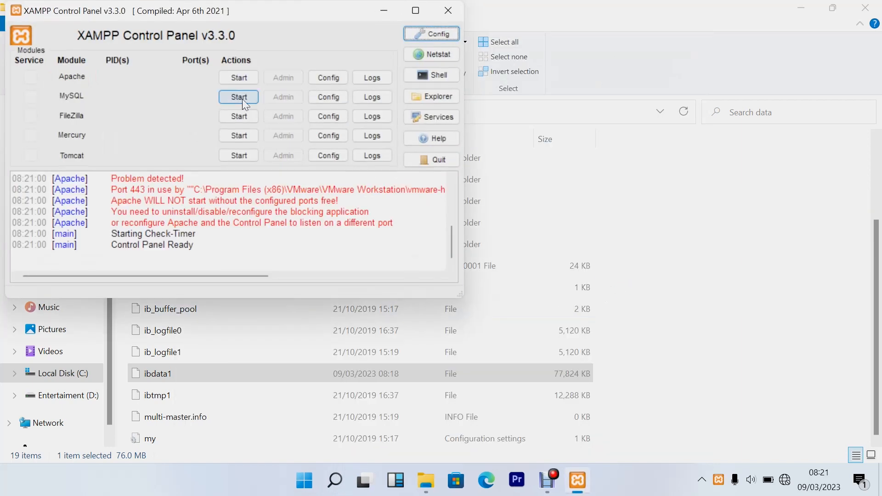
# Start MySQL so it runs on port 3306
pyautogui.click(238, 95)
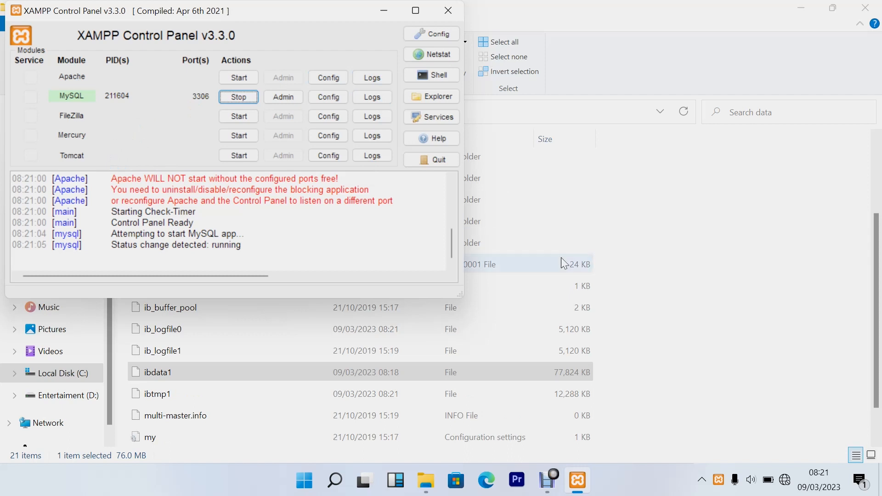
pyautogui.moveTo(532, 238)
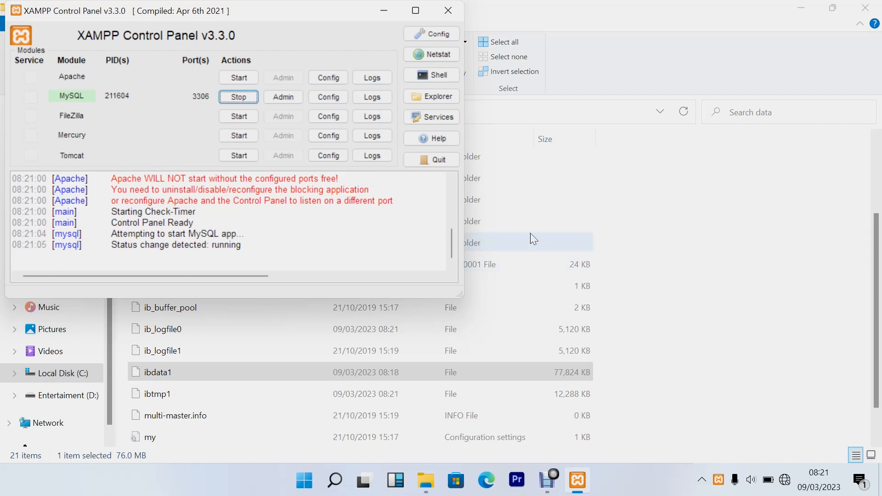